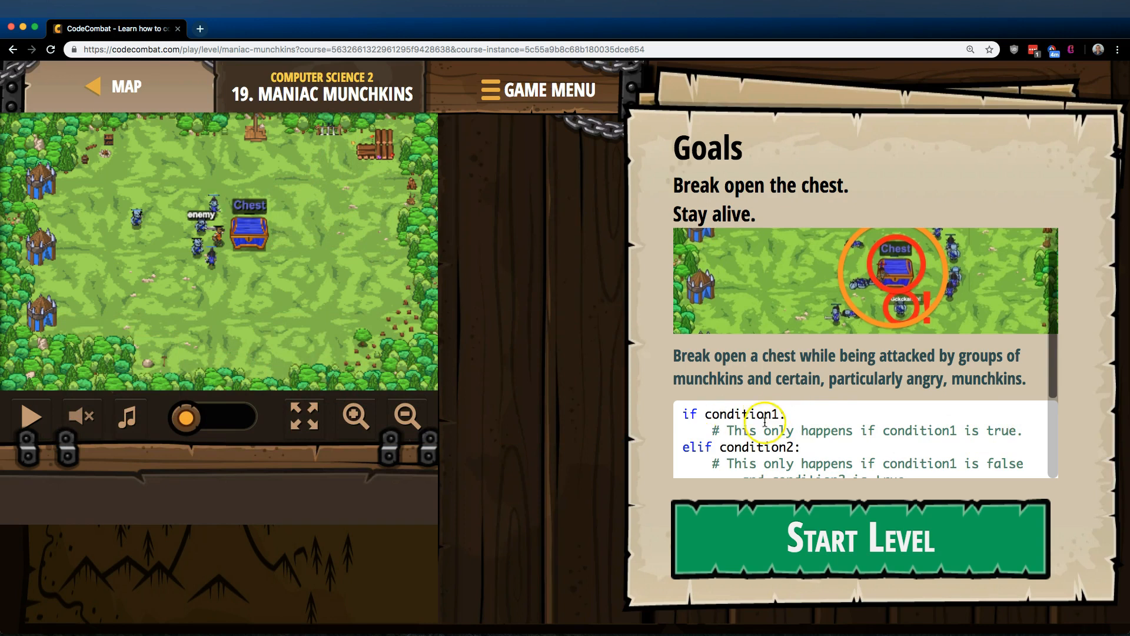
mouse_move(727, 414)
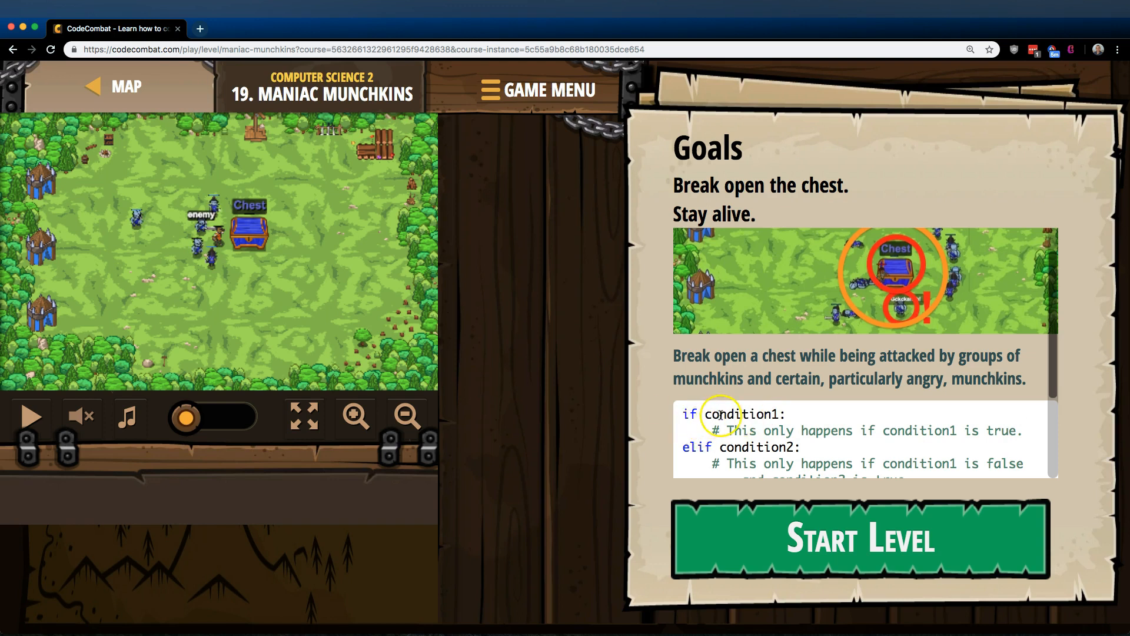
mouse_move(857, 435)
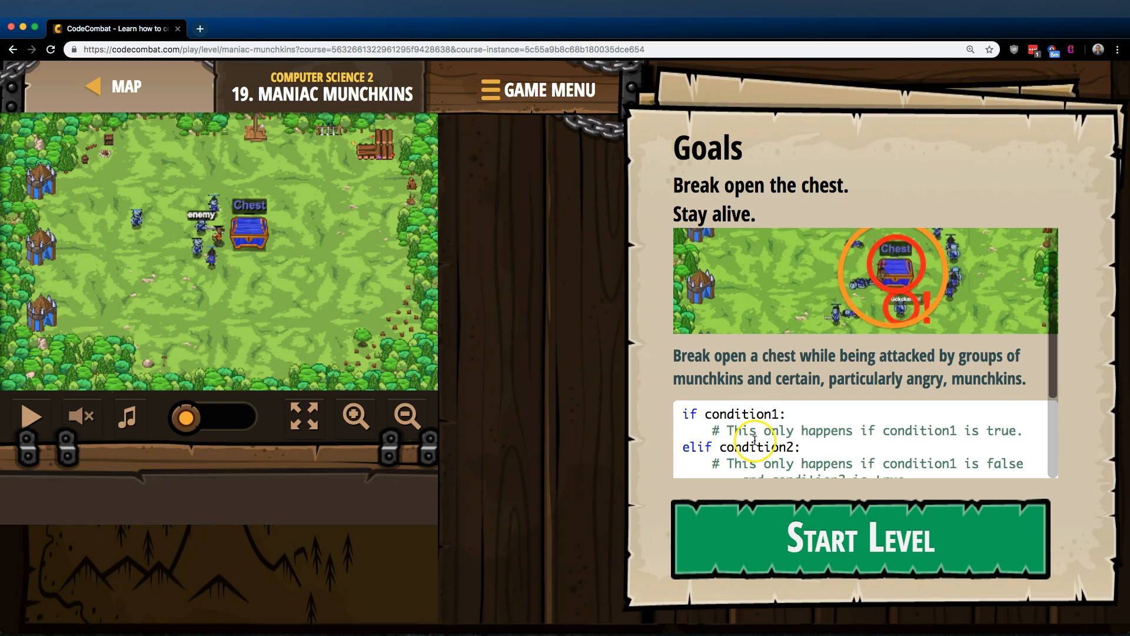
Scroll through the level intro and start Maniac Munchkins to reveal the code editor
scroll(down, 3)
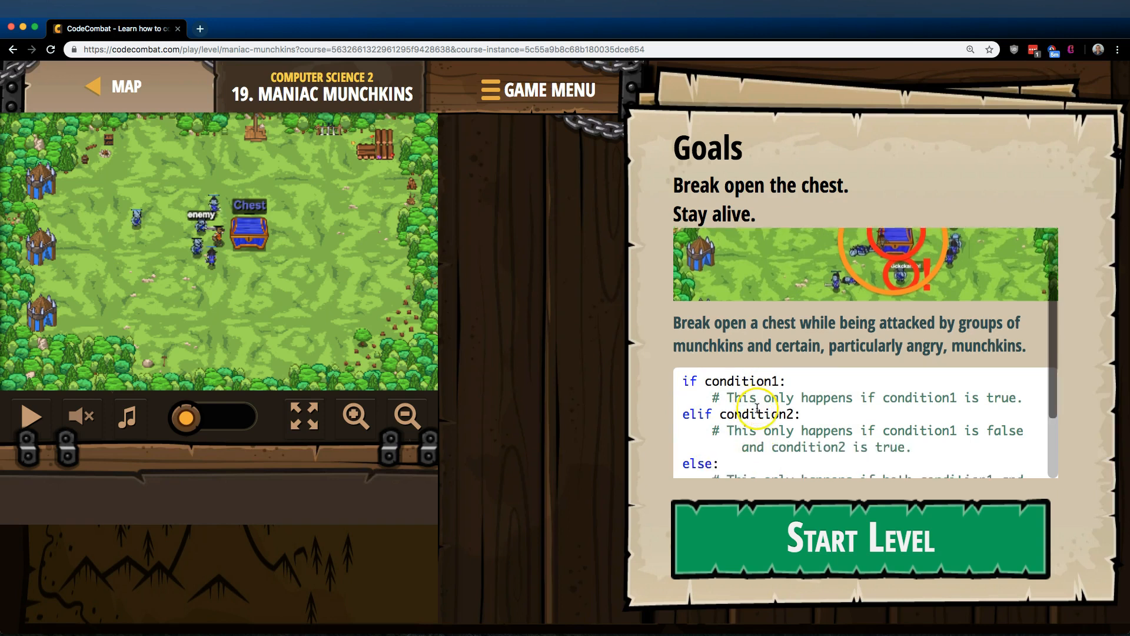
mouse_move(694, 415)
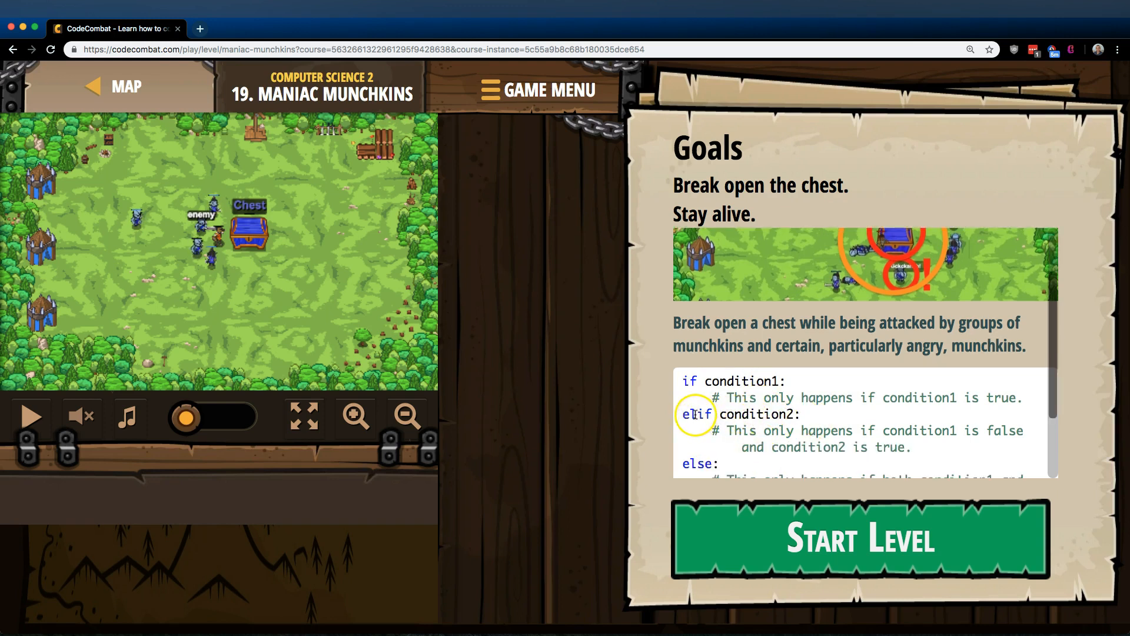
mouse_move(773, 414)
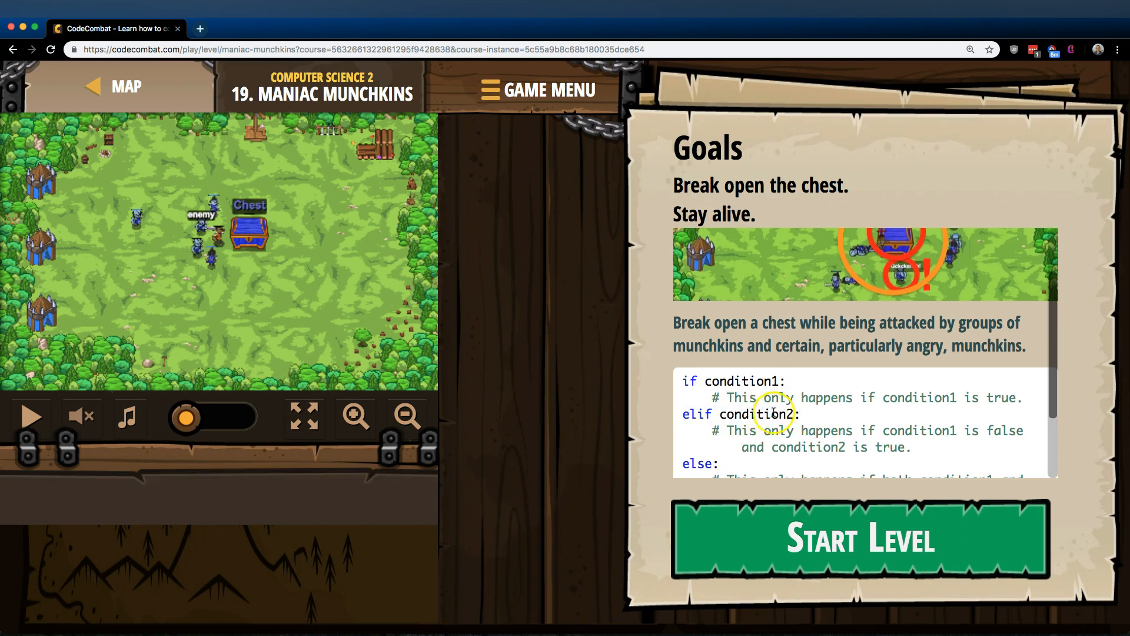
mouse_move(768, 379)
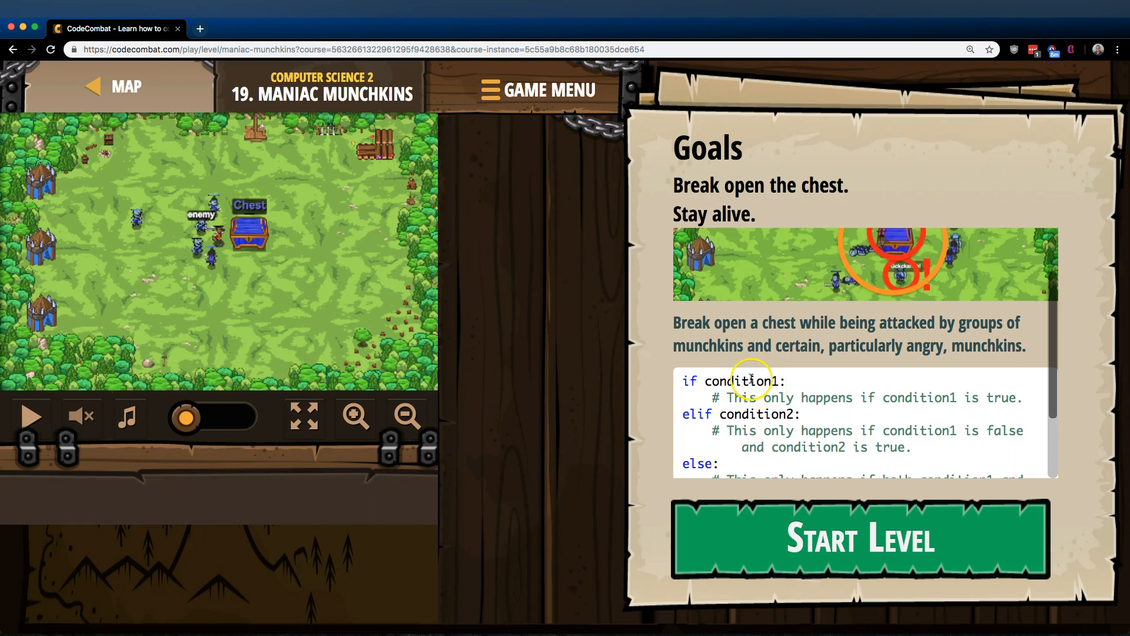
mouse_move(700, 419)
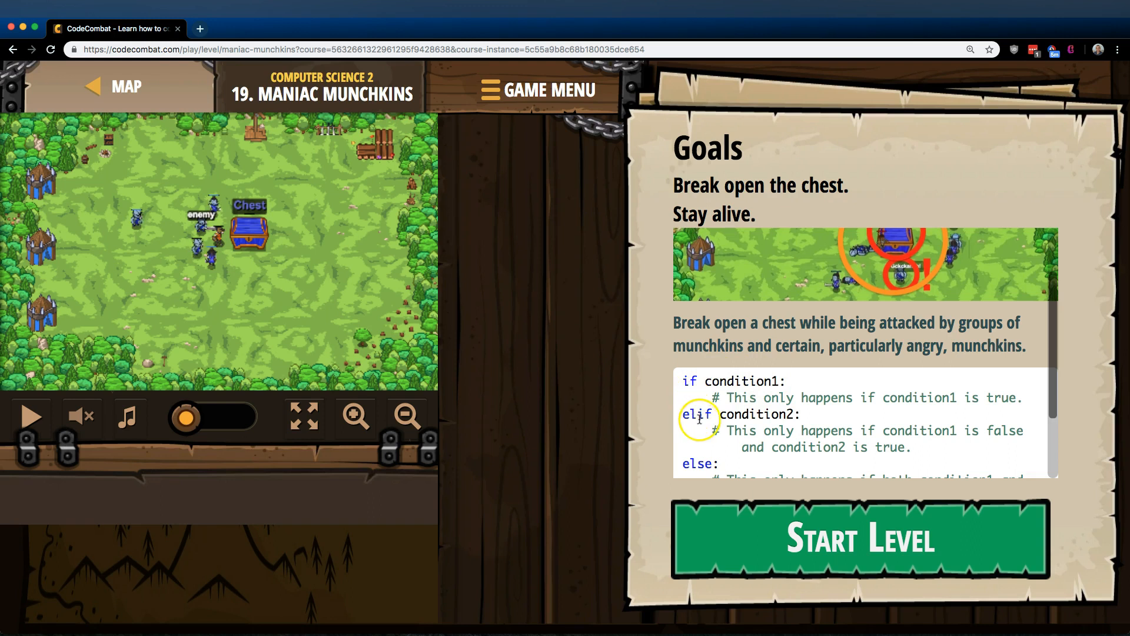
mouse_move(752, 418)
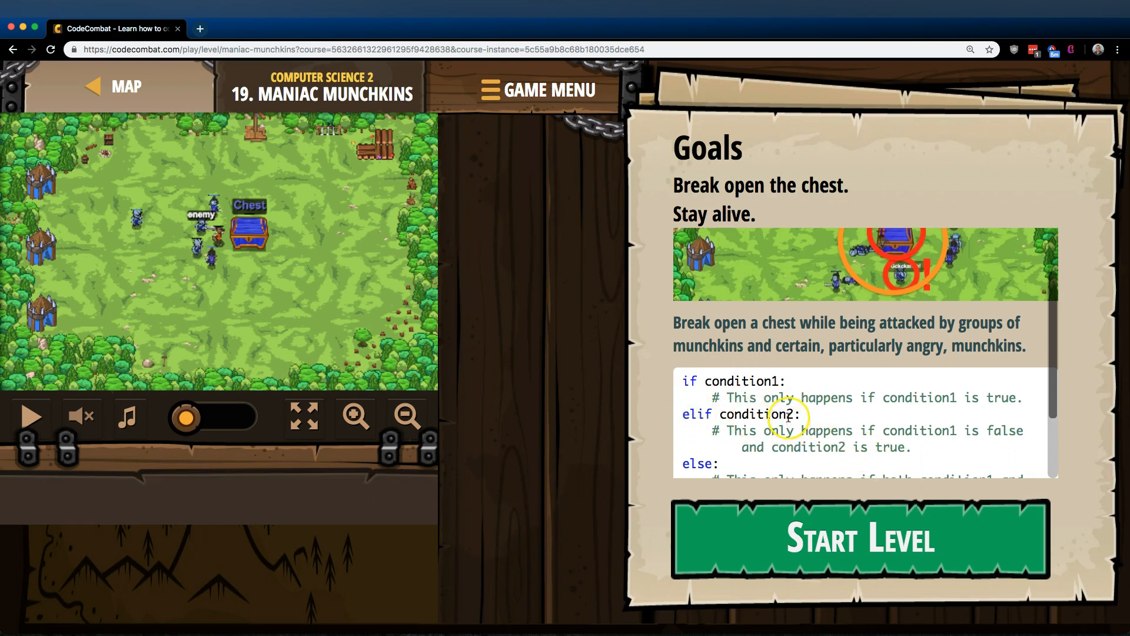
mouse_move(825, 440)
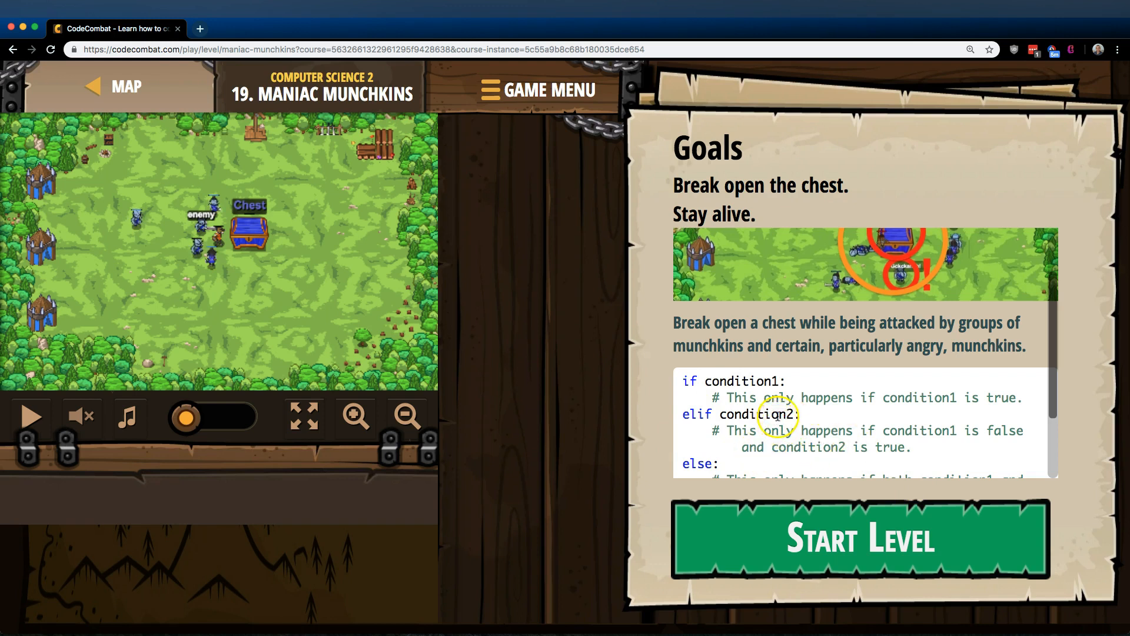
scroll(down, 3)
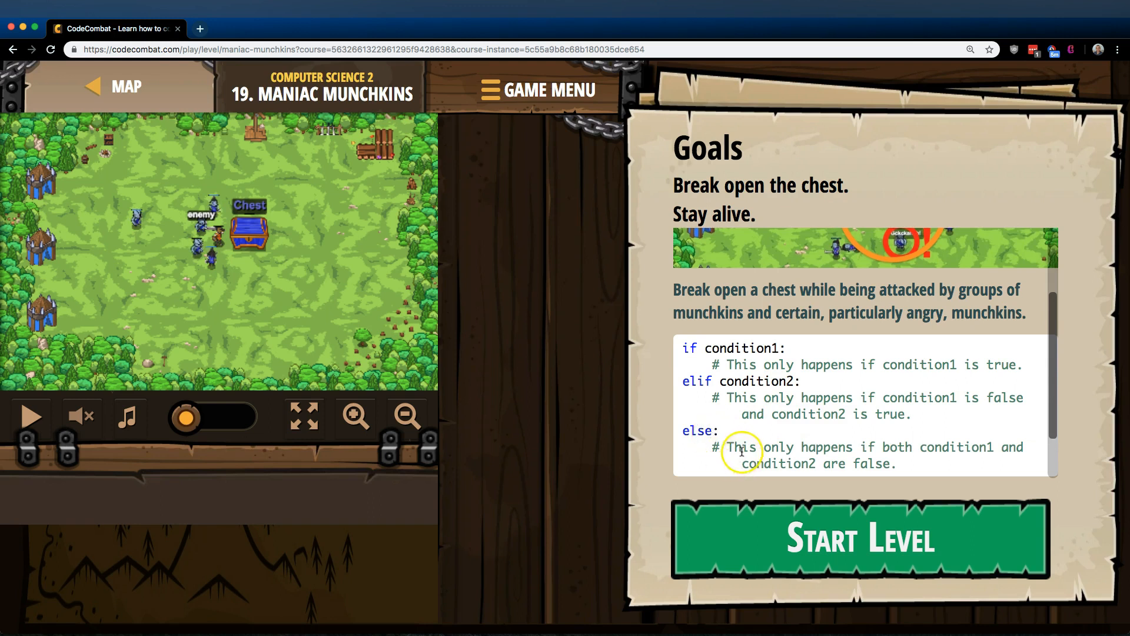
mouse_move(720, 381)
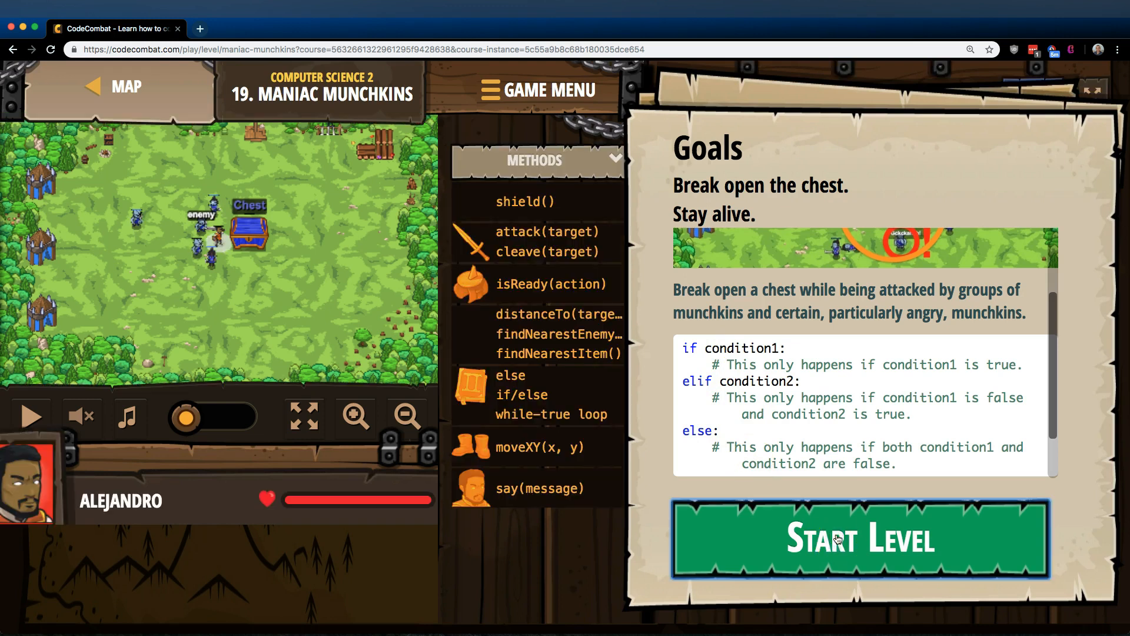
click(860, 539)
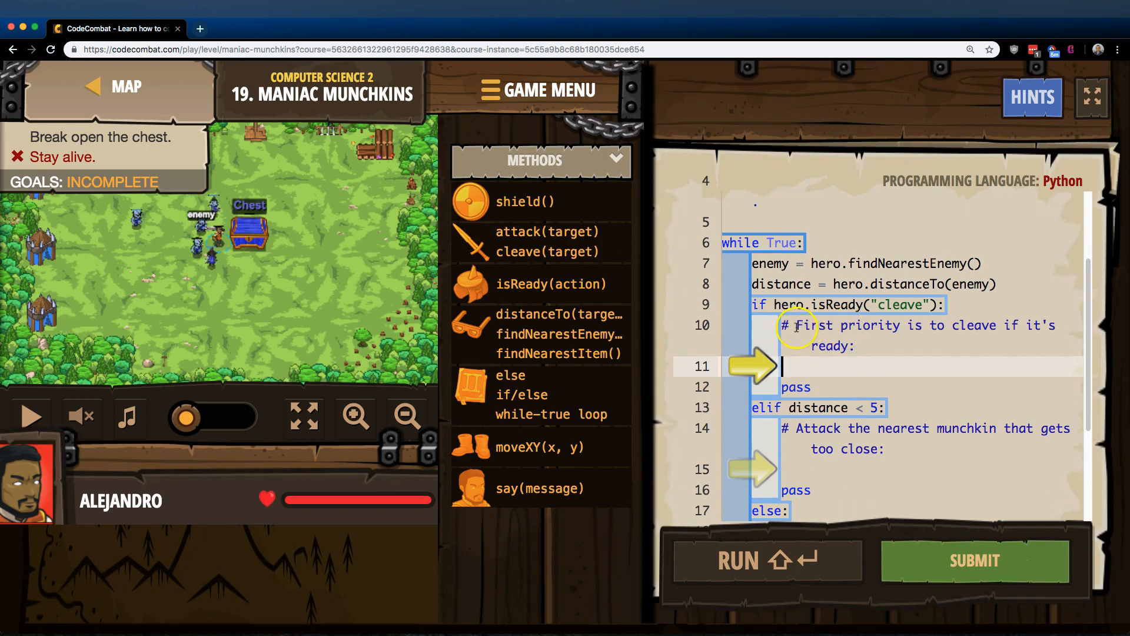
mouse_move(1041, 328)
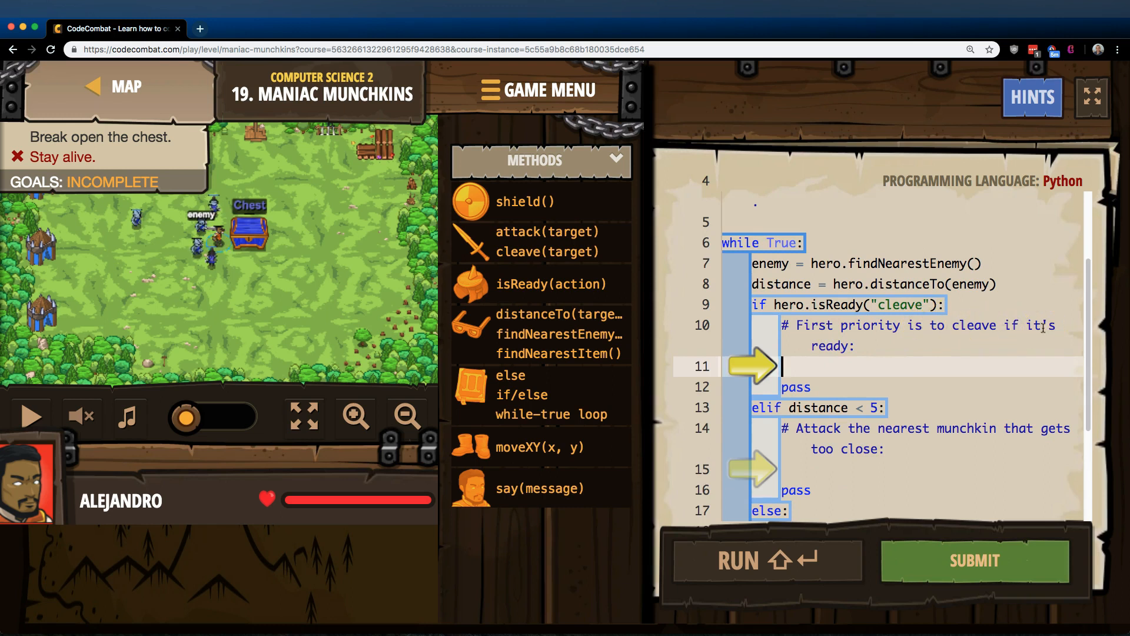
Under the isReady("cleave") check, write hero.cleave(enemy) using autocomplete
text(if)
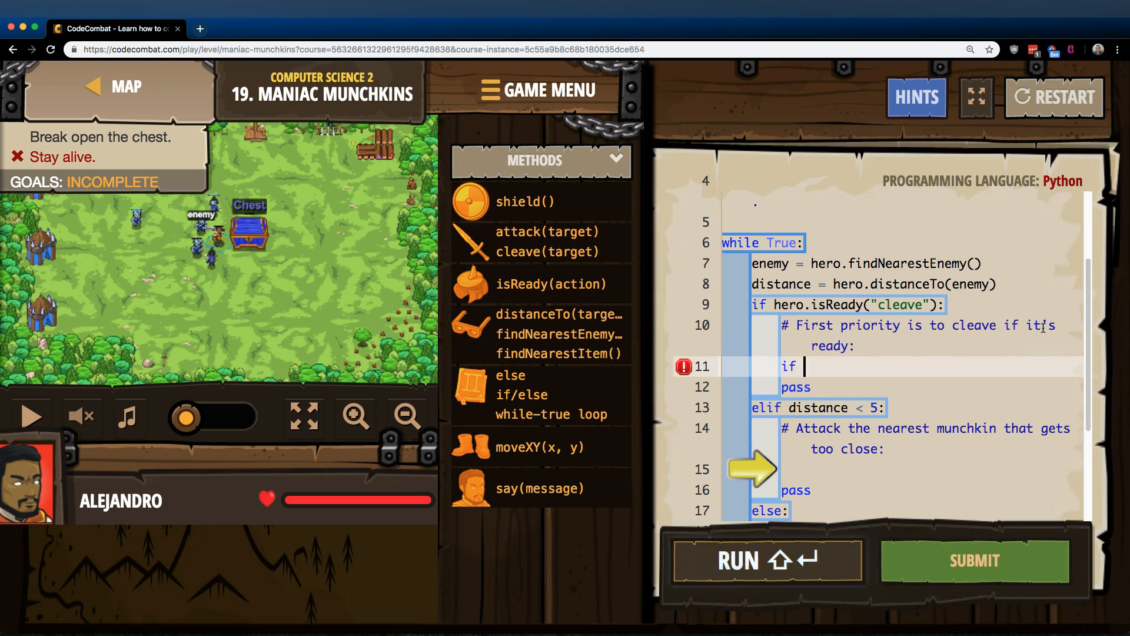
text(hero.)
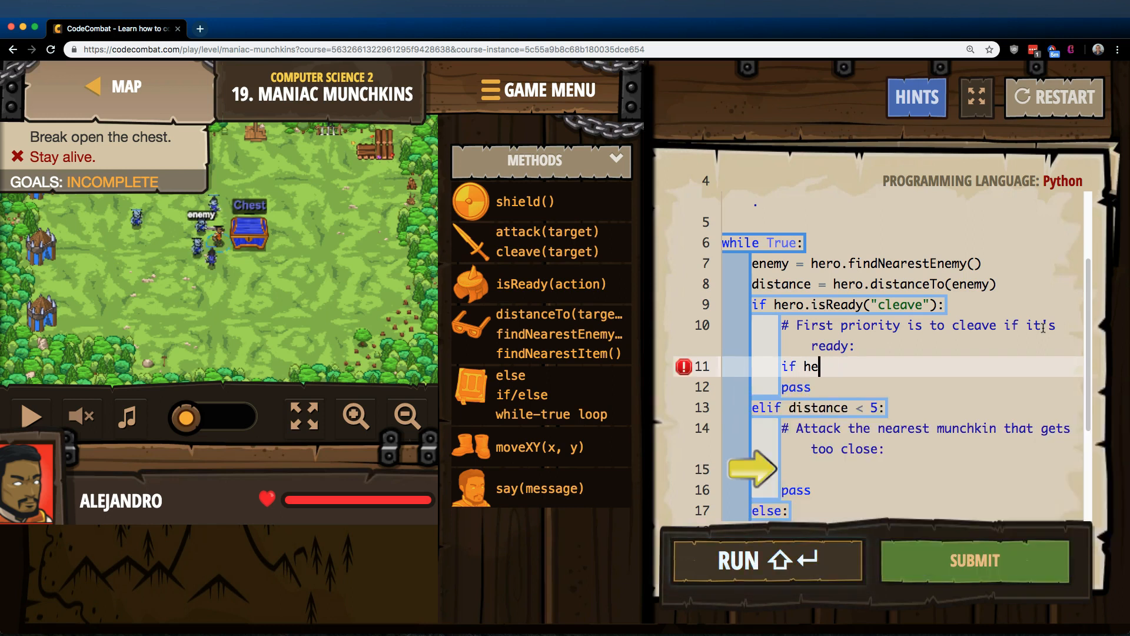
text(ro.isReady("cleave"):)
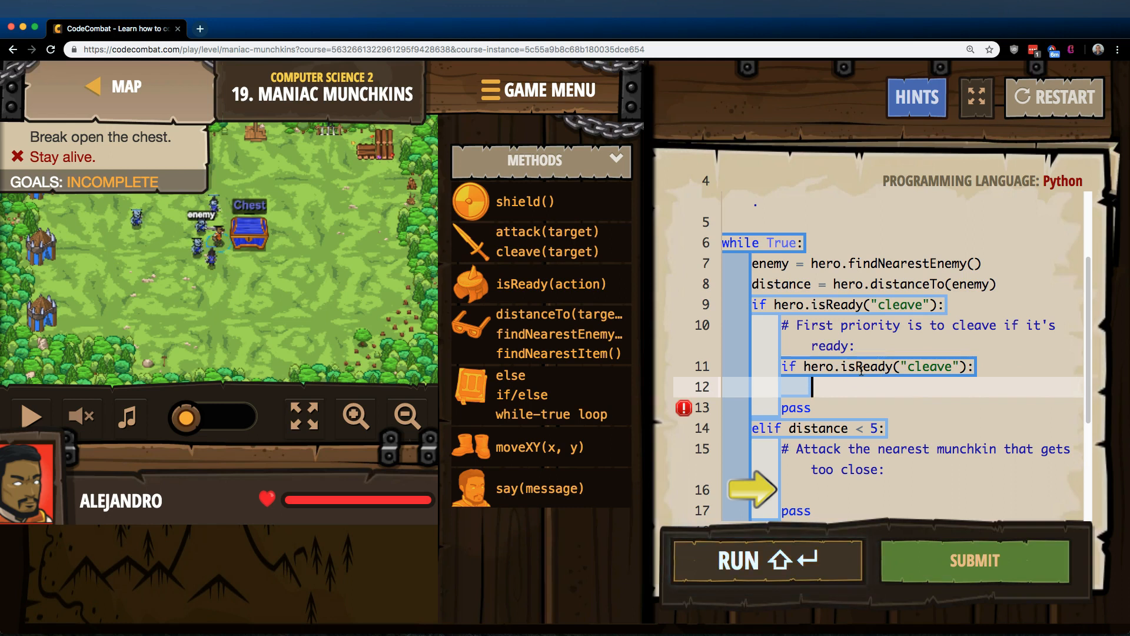
text(hero)
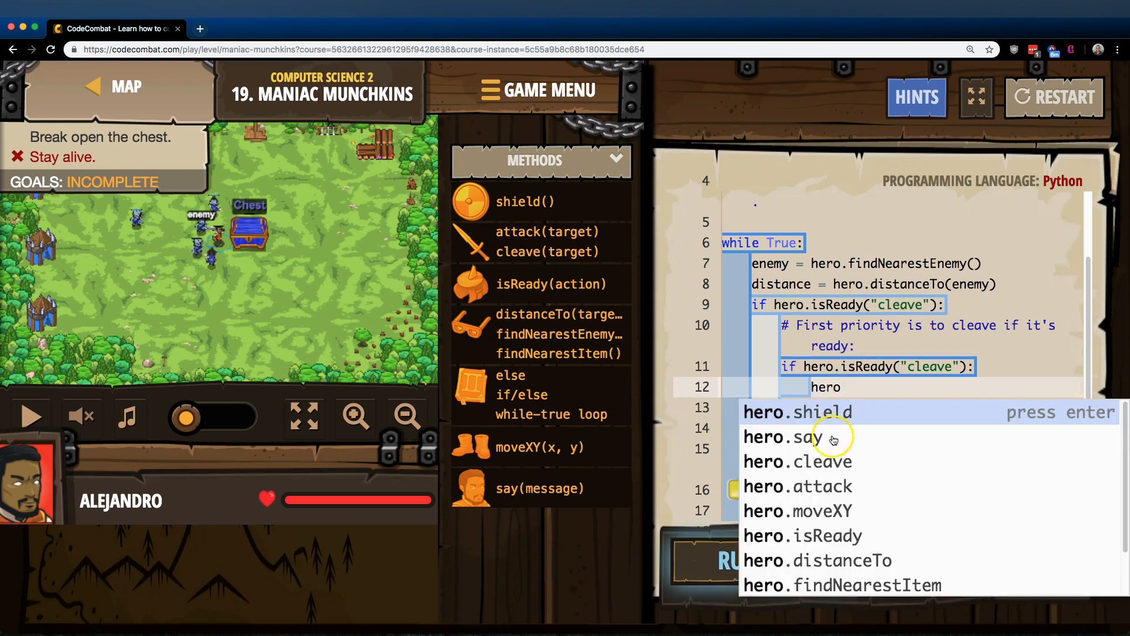
click(797, 462)
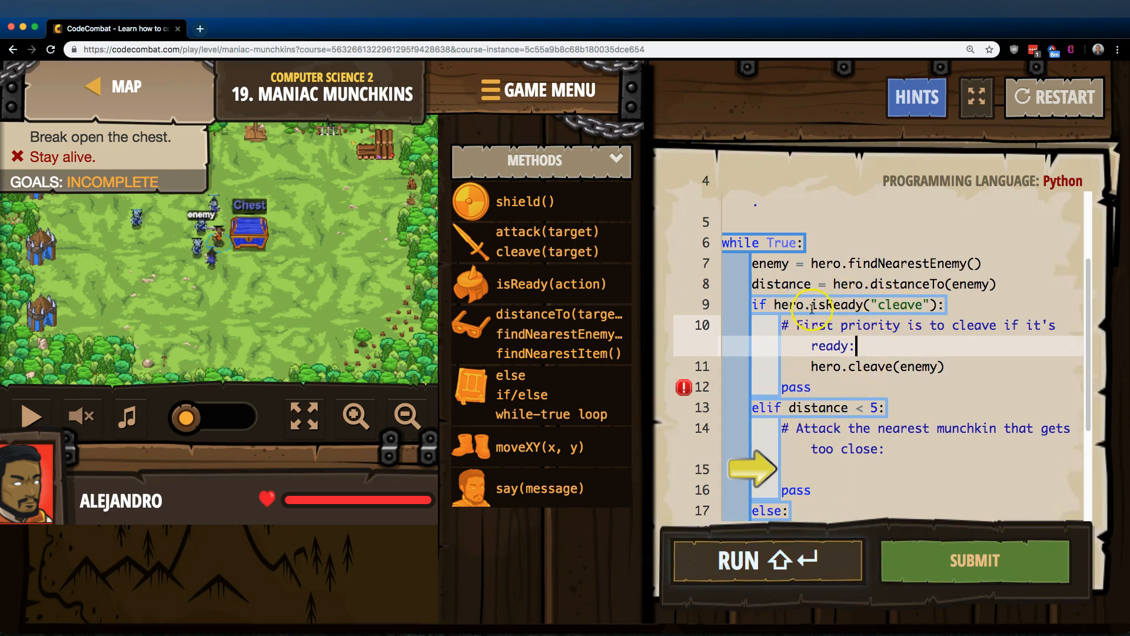
mouse_move(764, 407)
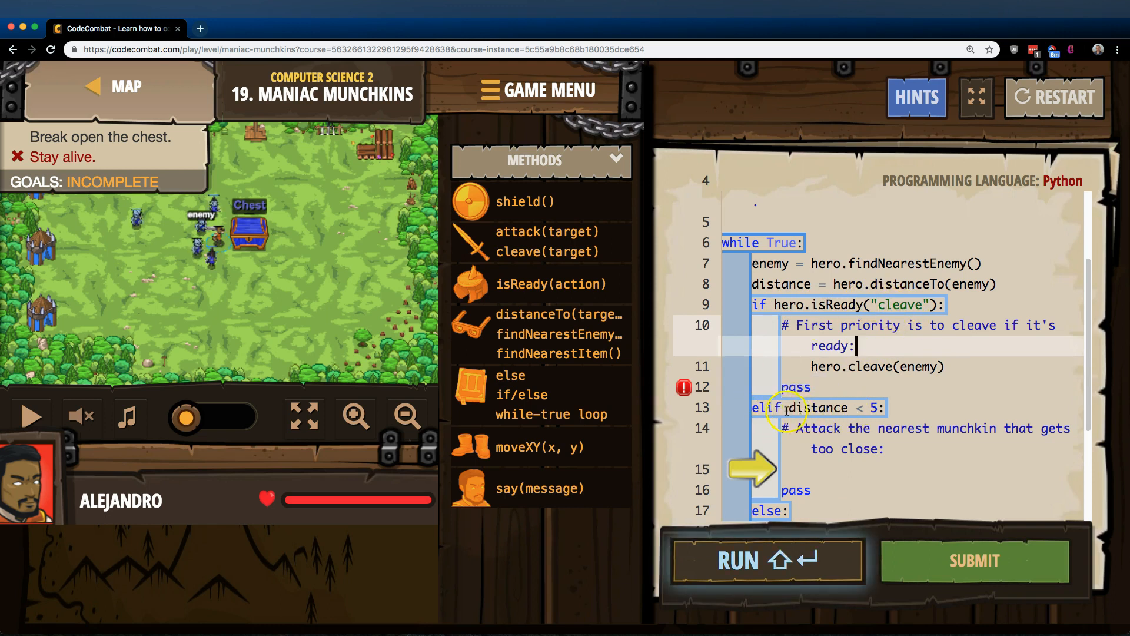
mouse_move(859, 407)
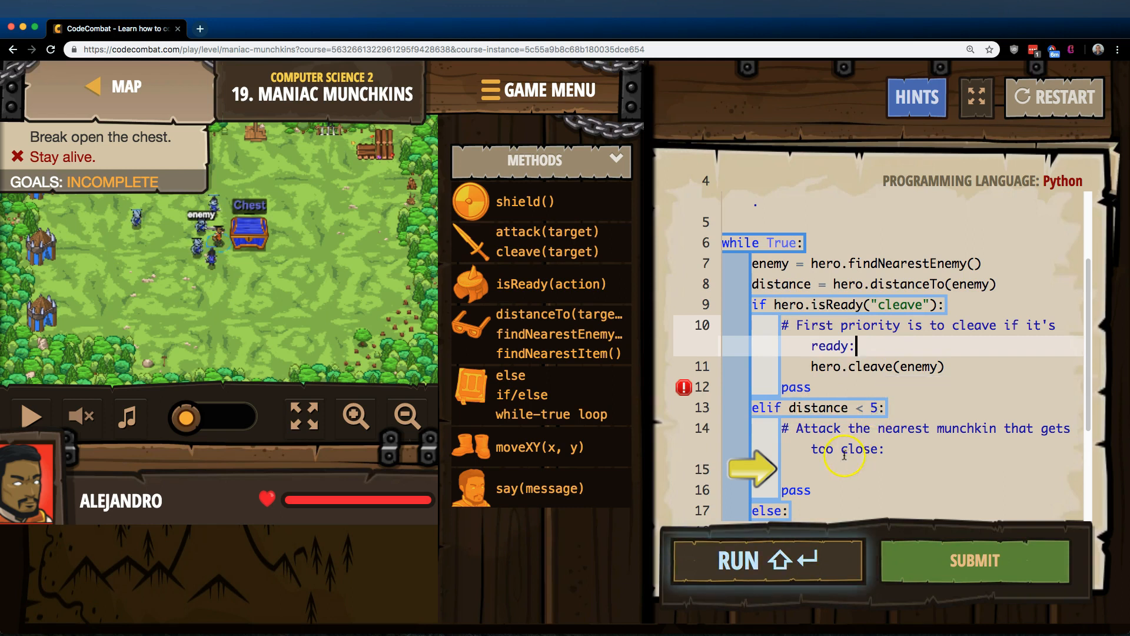
Attack the nearby enemy in the distance branch and attack "Chest" under else
click(786, 469)
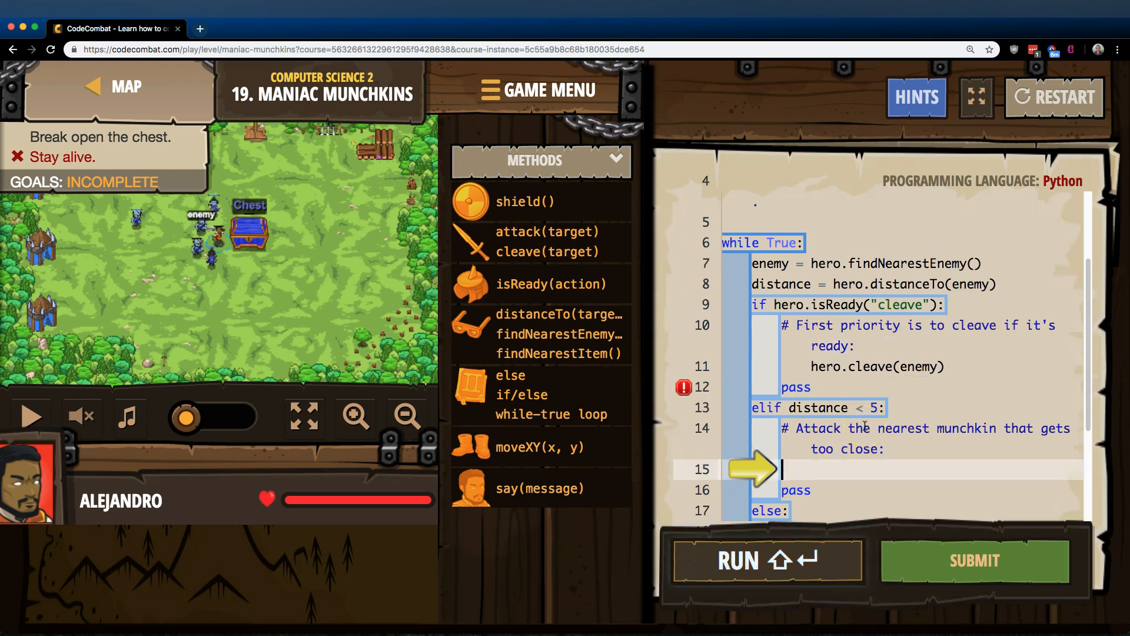
text(attack(enemy)
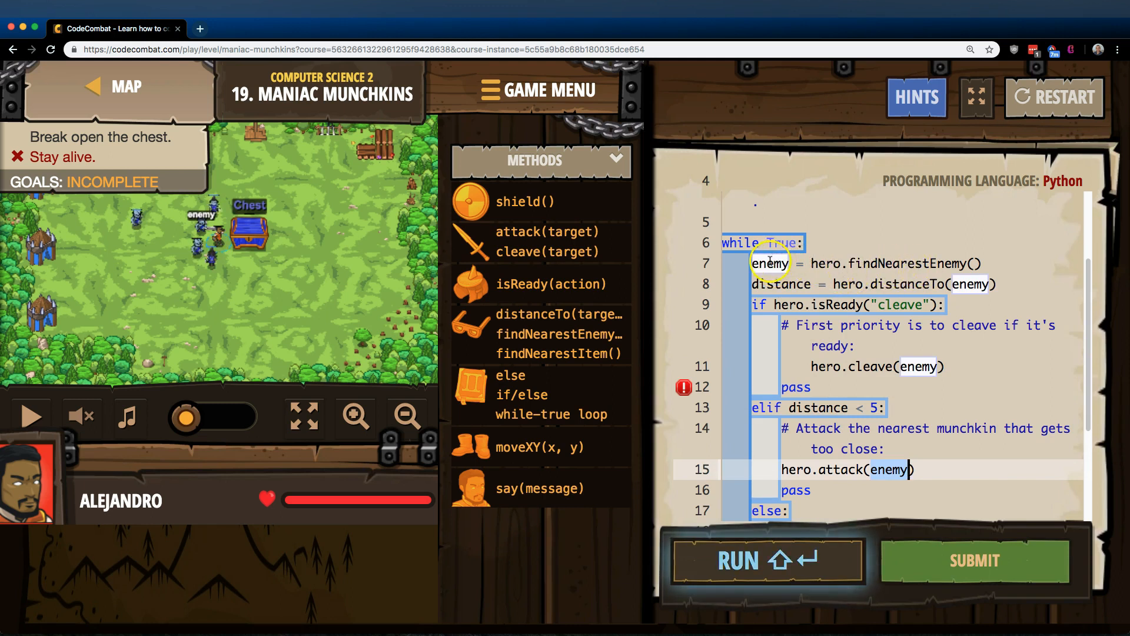
scroll(down, 3)
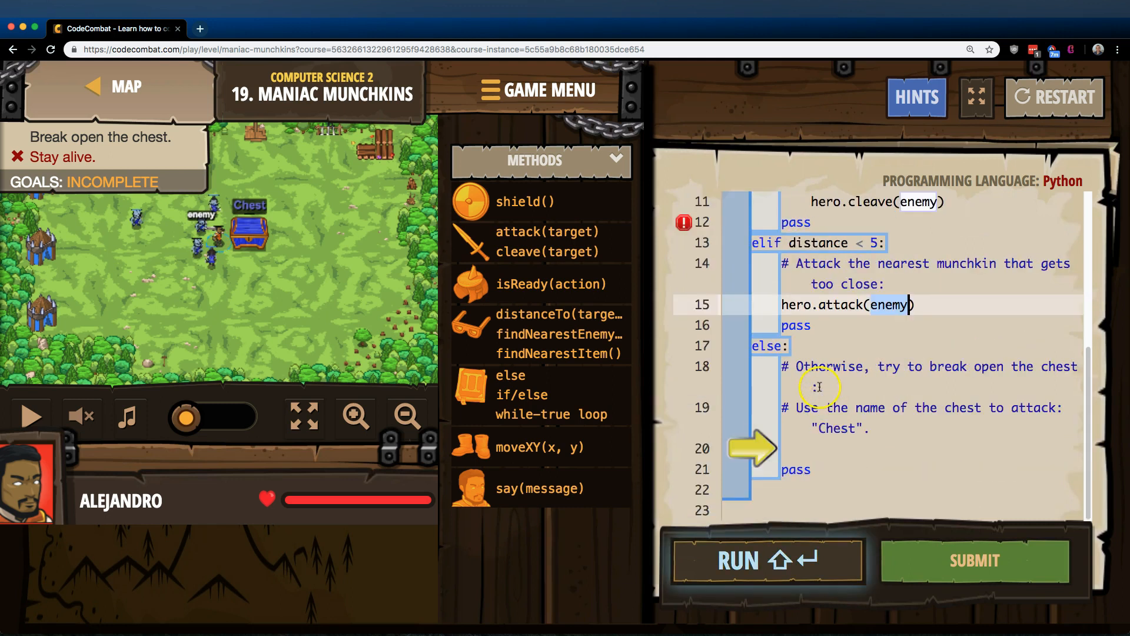
mouse_move(907, 375)
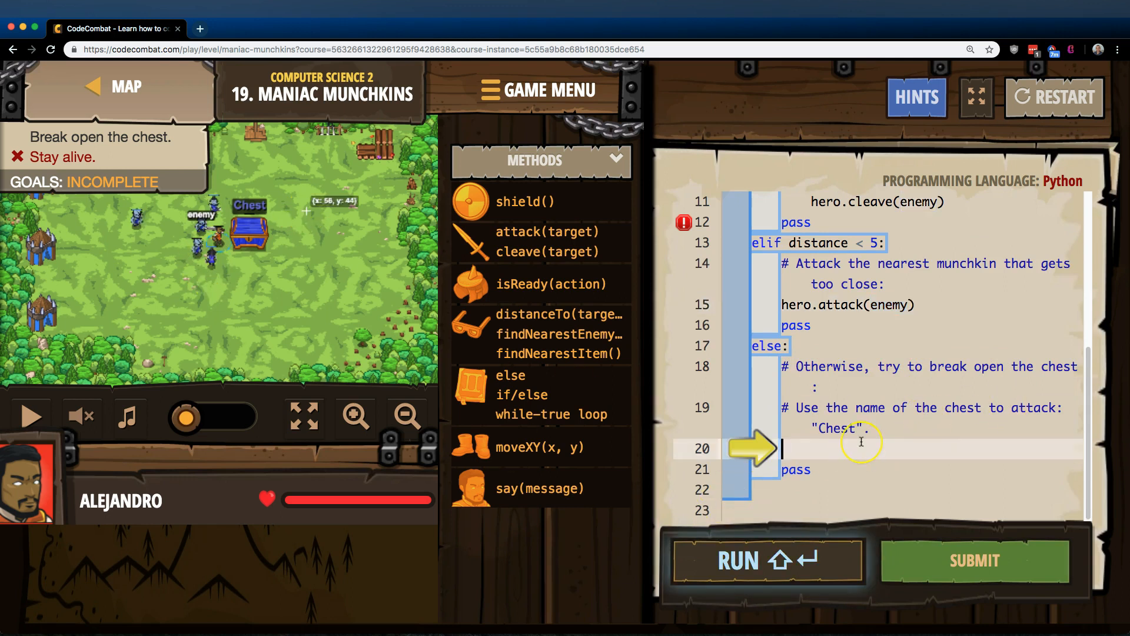
text(attack(enemy)
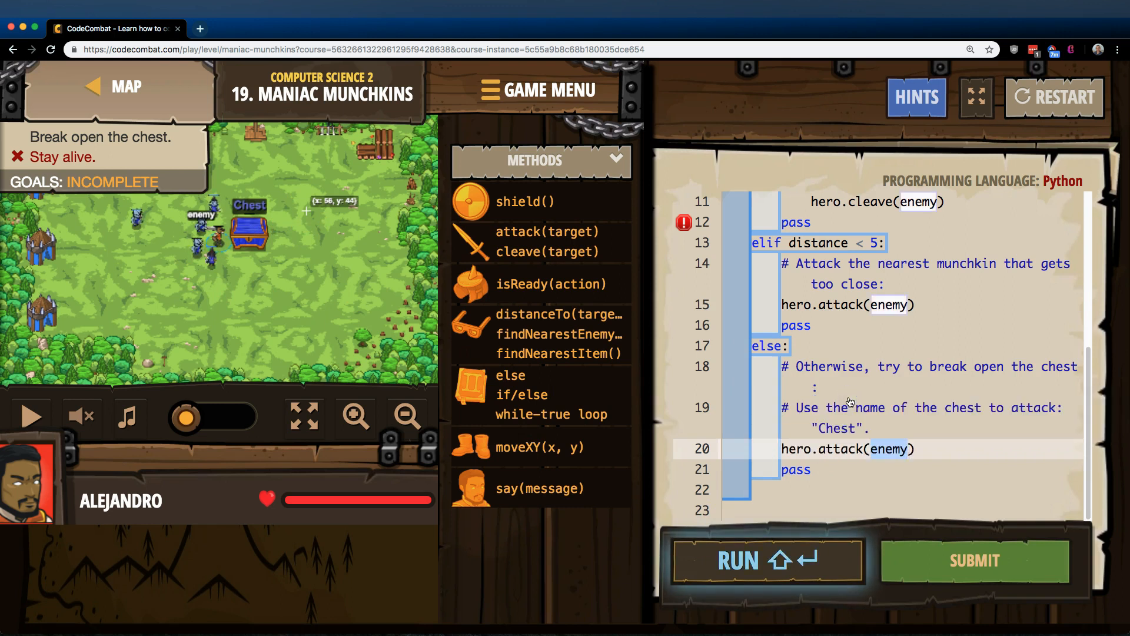
text("Ches)
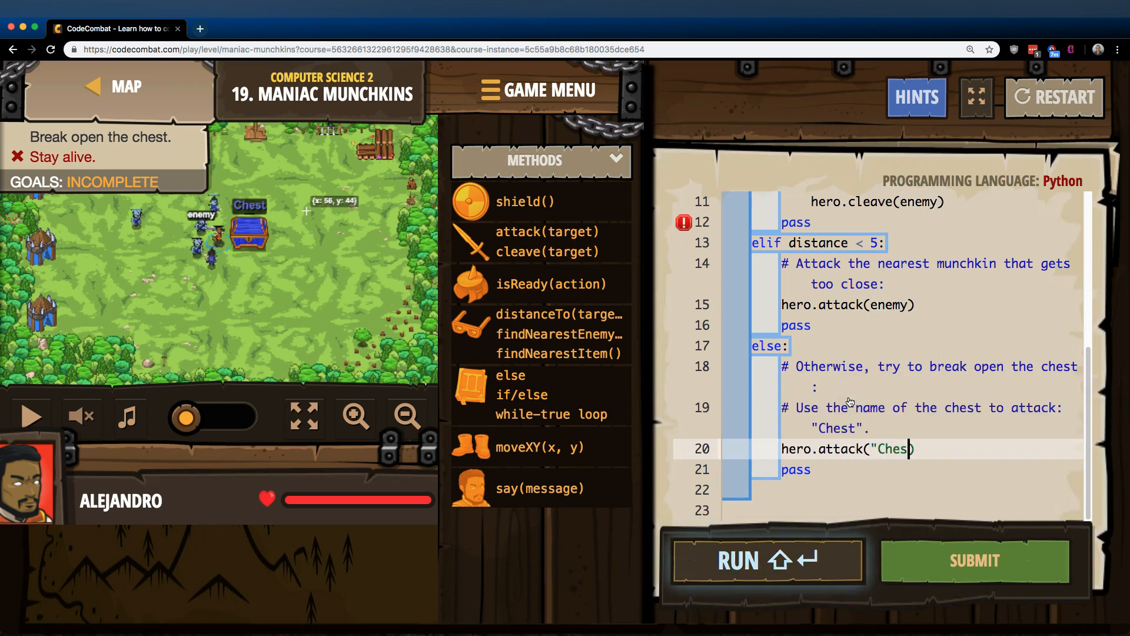
text(t)
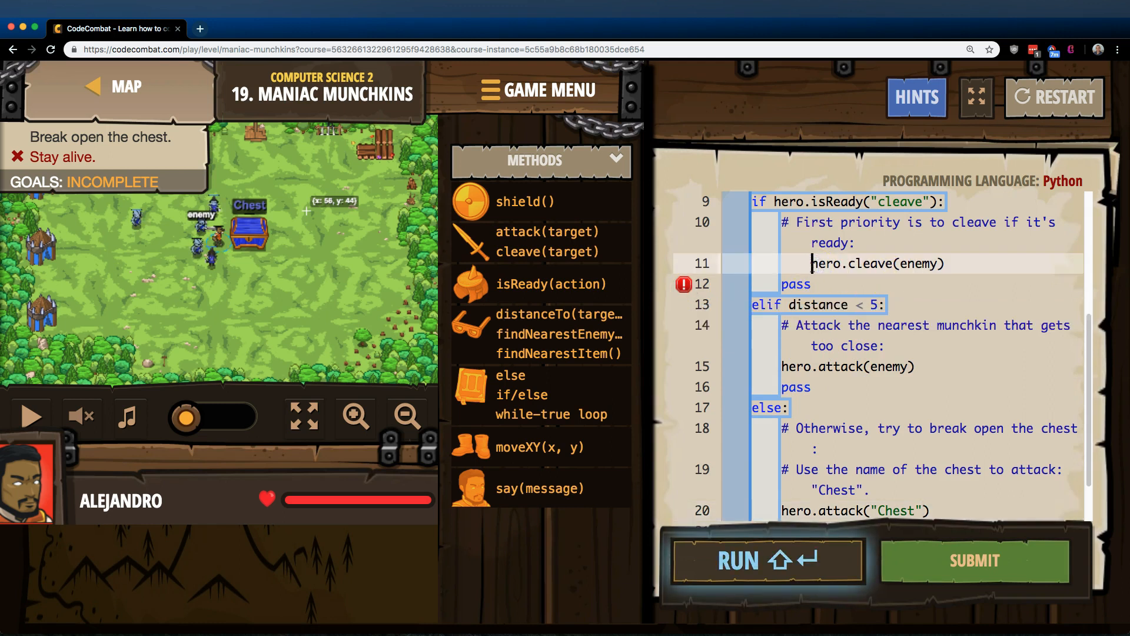
click(835, 283)
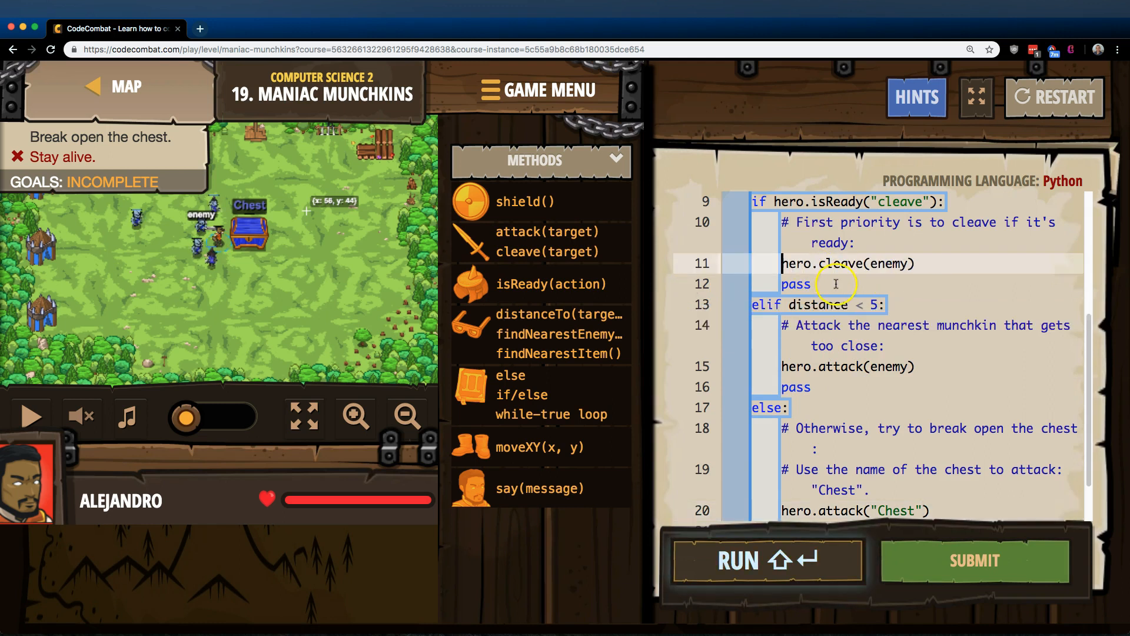
mouse_move(844, 220)
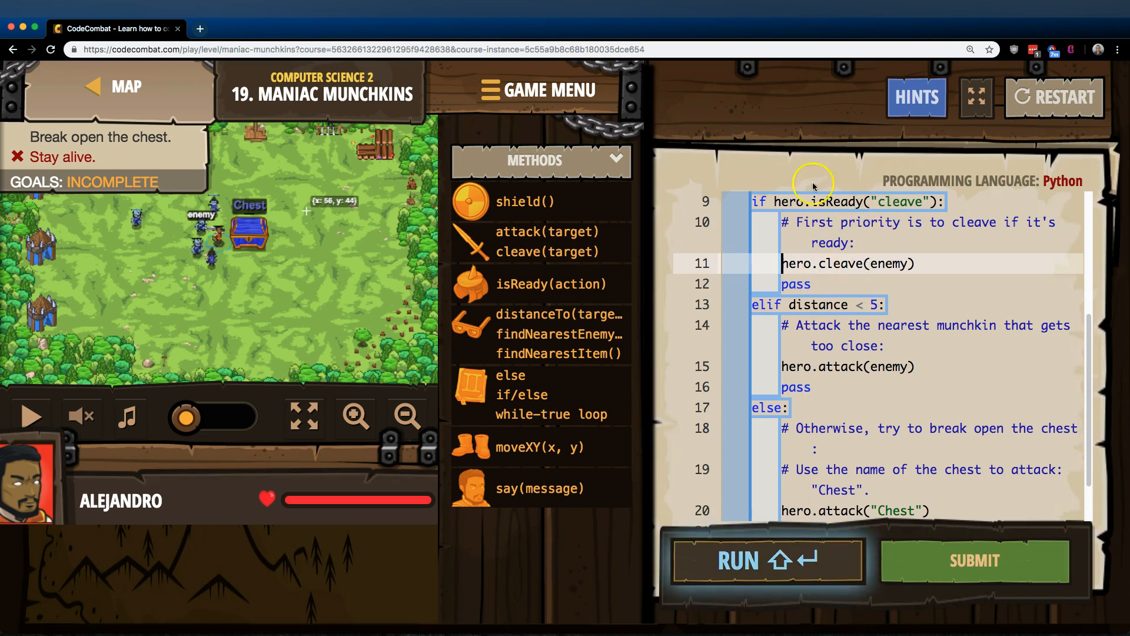
mouse_move(760, 304)
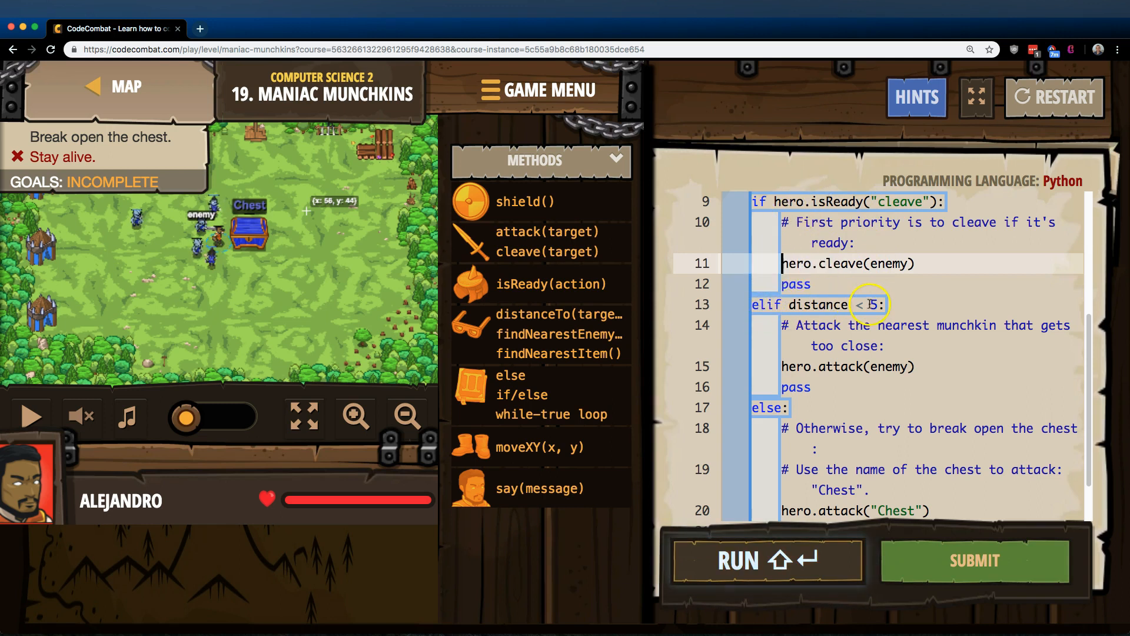
scroll(up, 3)
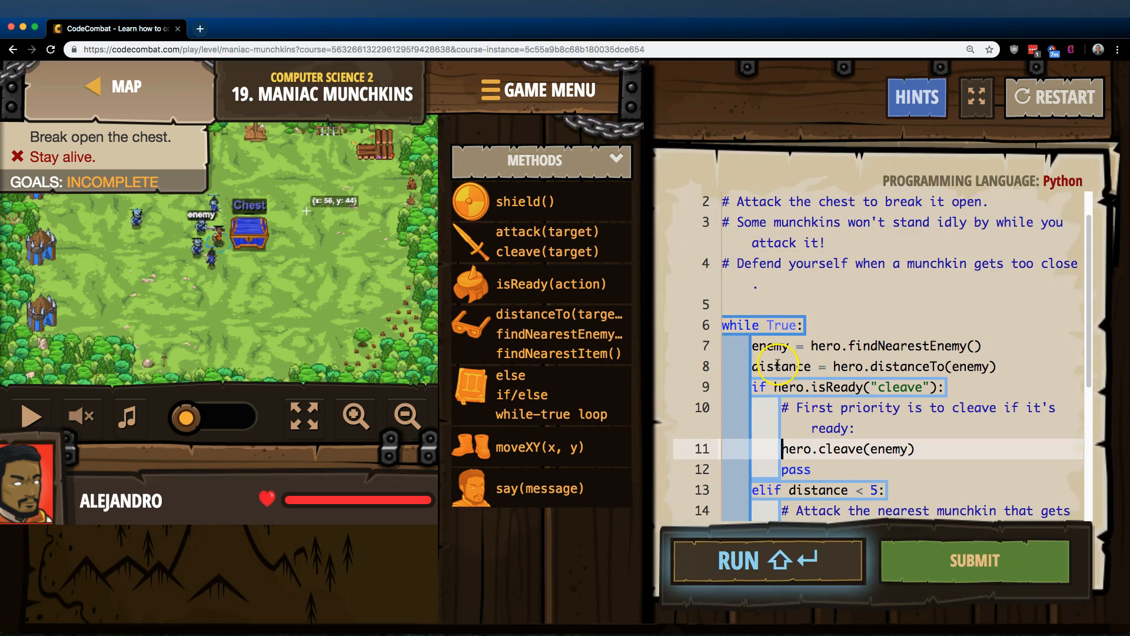
scroll(down, 3)
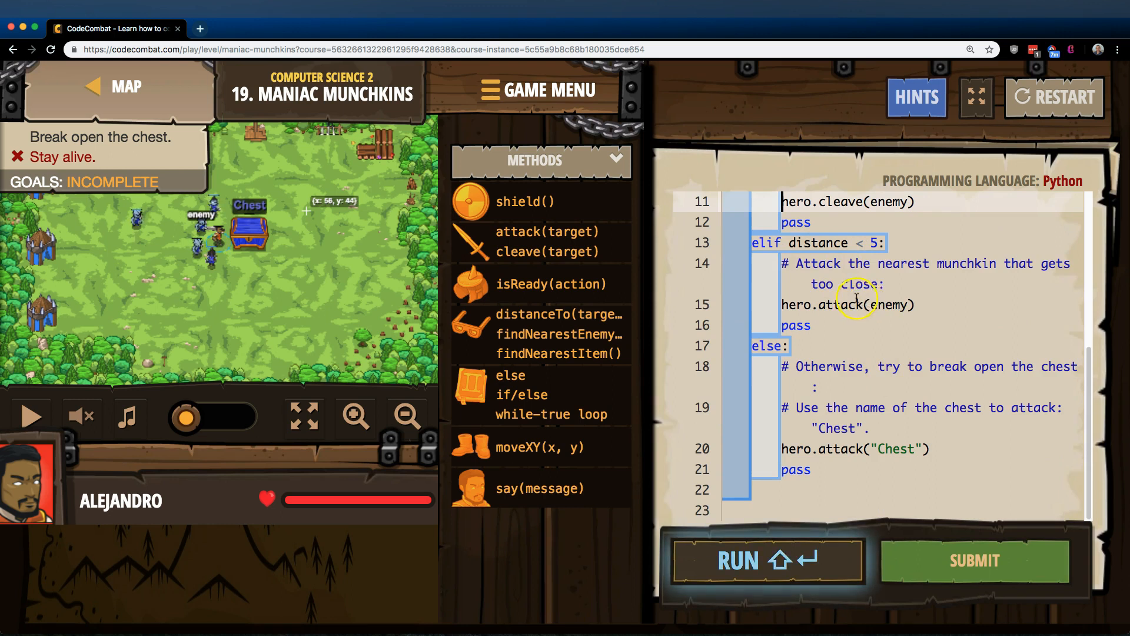
scroll(up, 3)
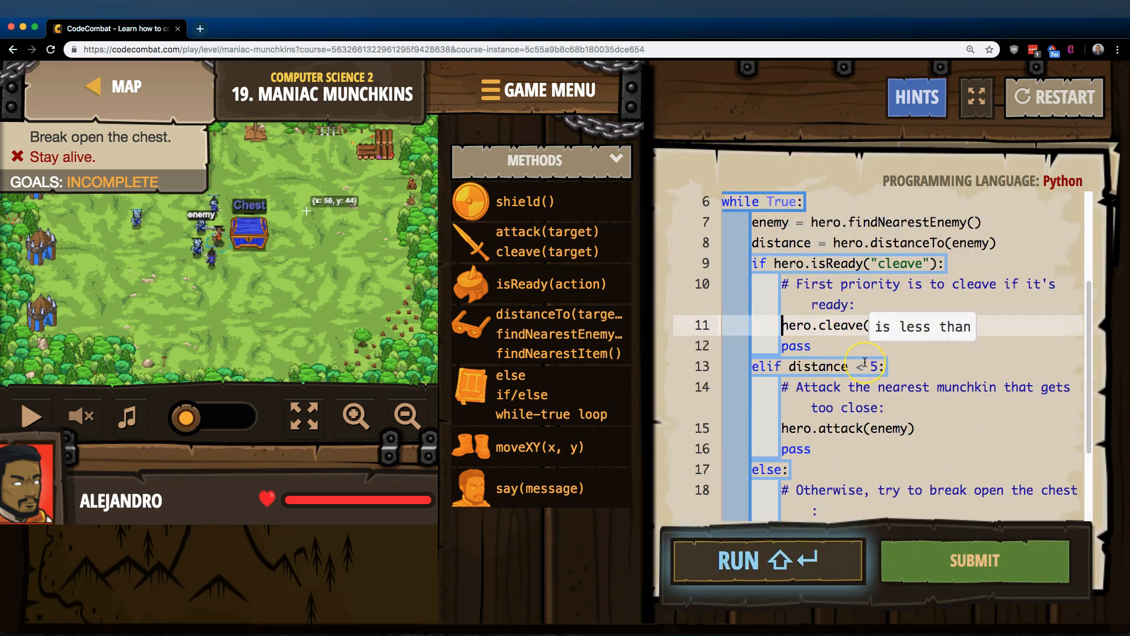
text(enemy))
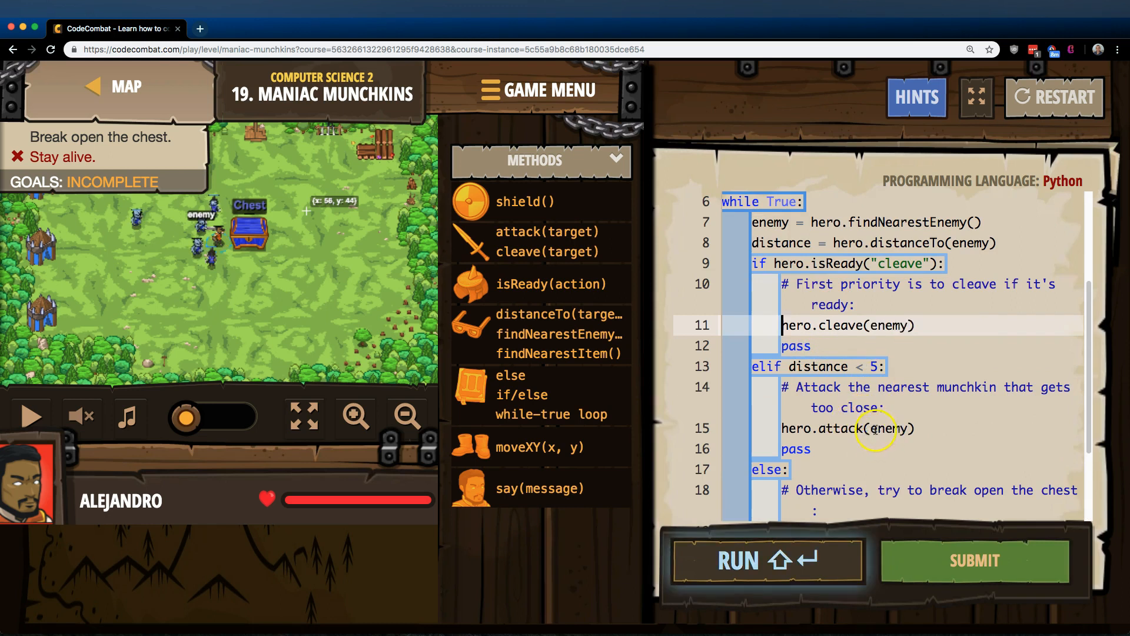
mouse_move(826, 244)
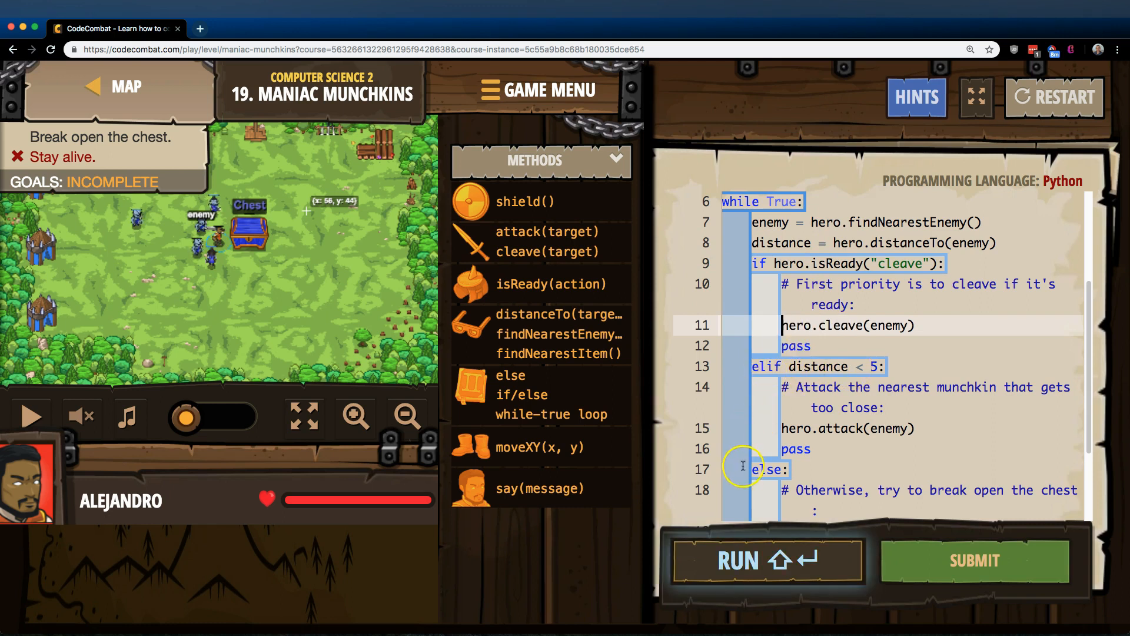
scroll(down, 3)
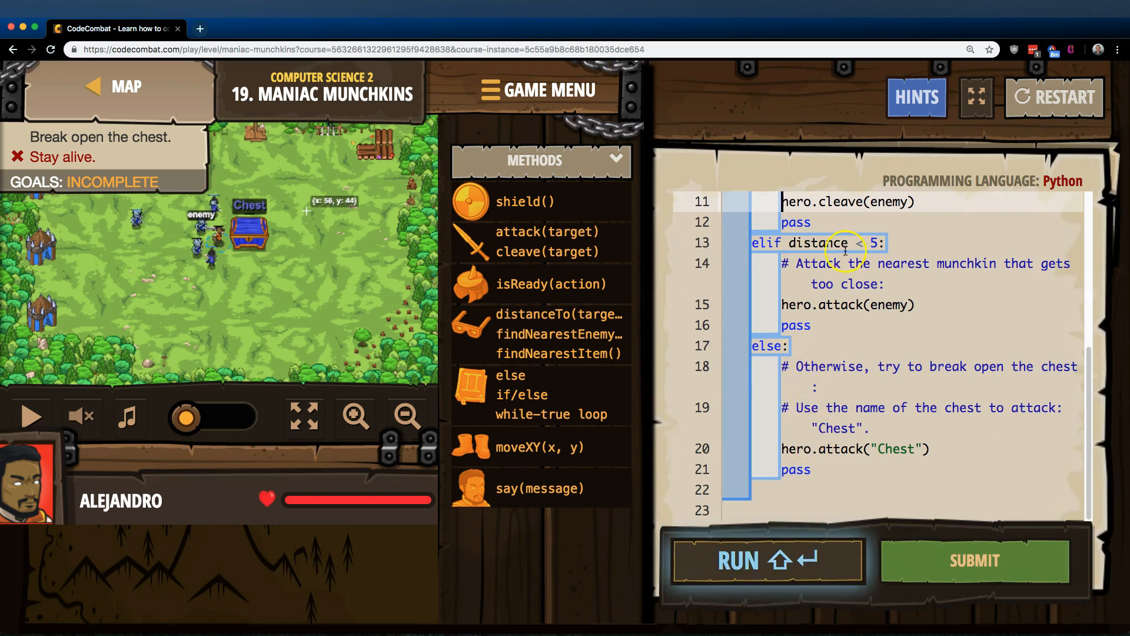
scroll(up, 3)
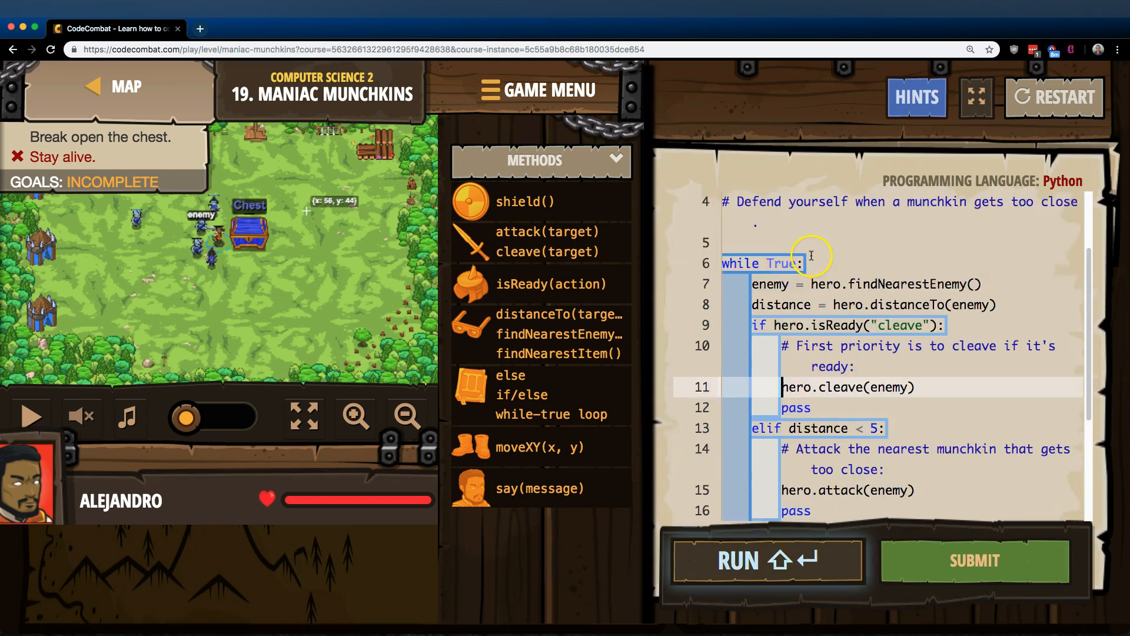
scroll(down, 3)
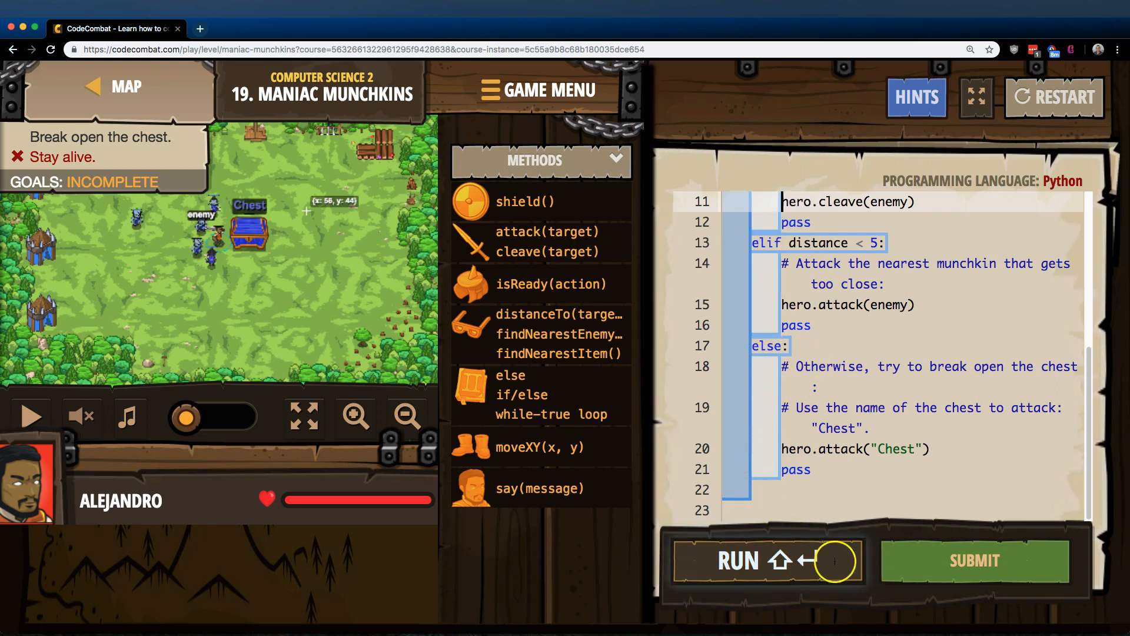
mouse_move(913, 555)
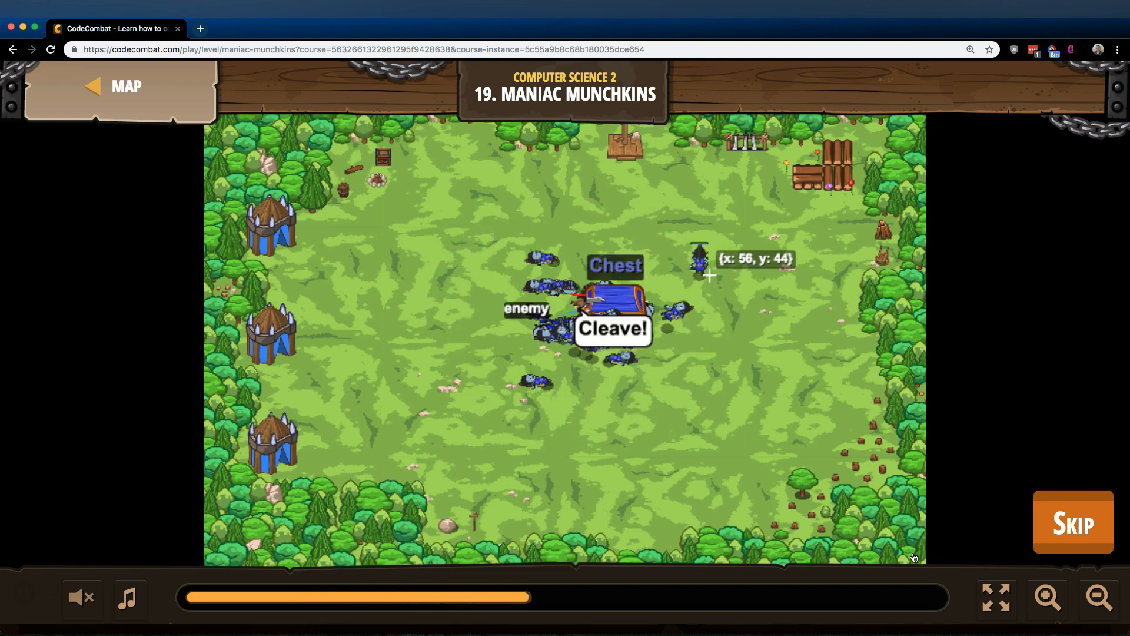
Skip the battle playback, confirm the result, and close the Challenge Unlocked dialog
click(1072, 523)
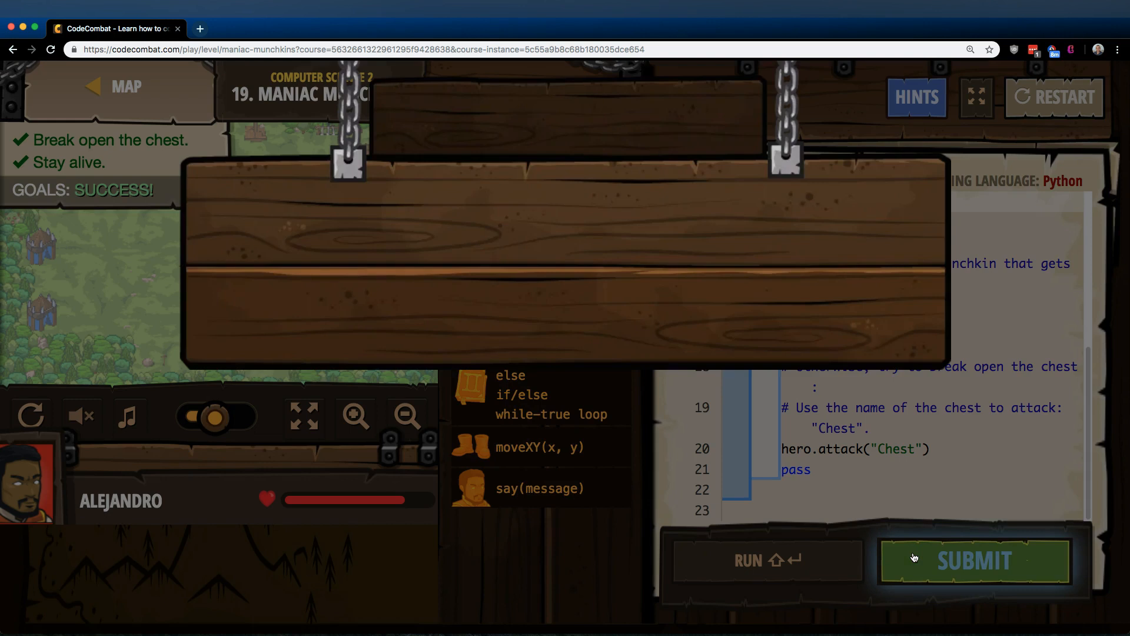
mouse_move(950, 527)
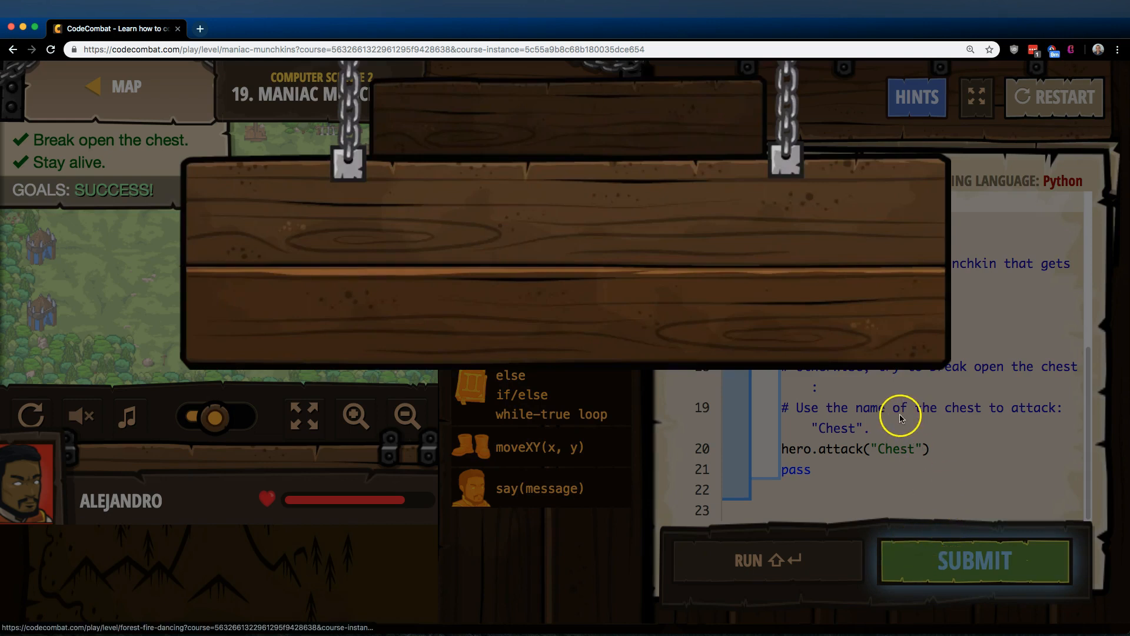
click(974, 559)
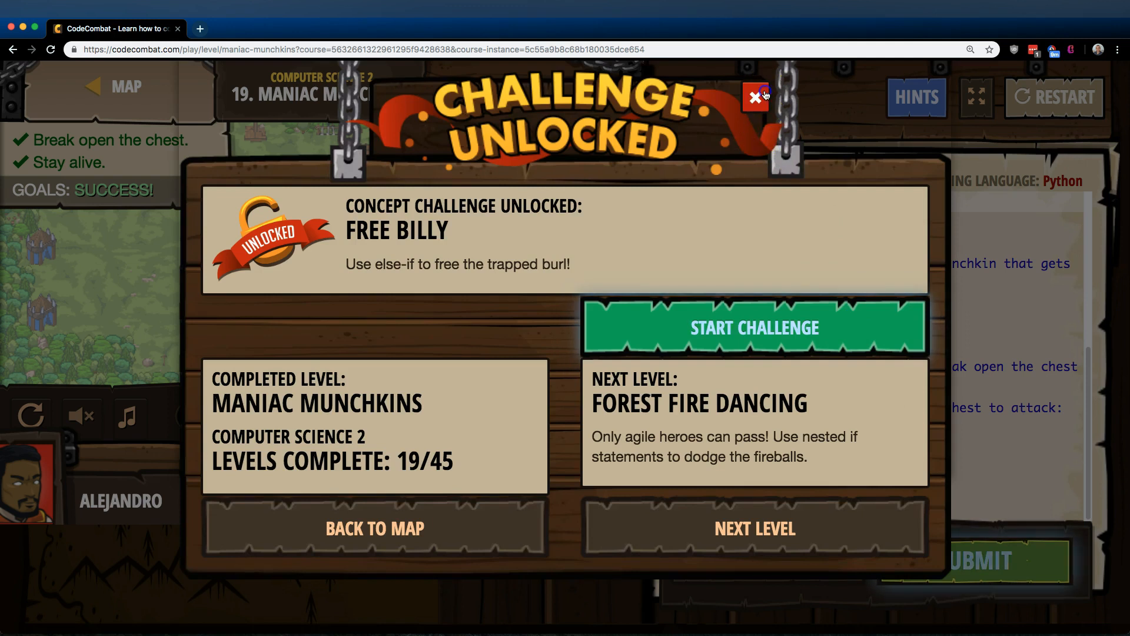
click(755, 97)
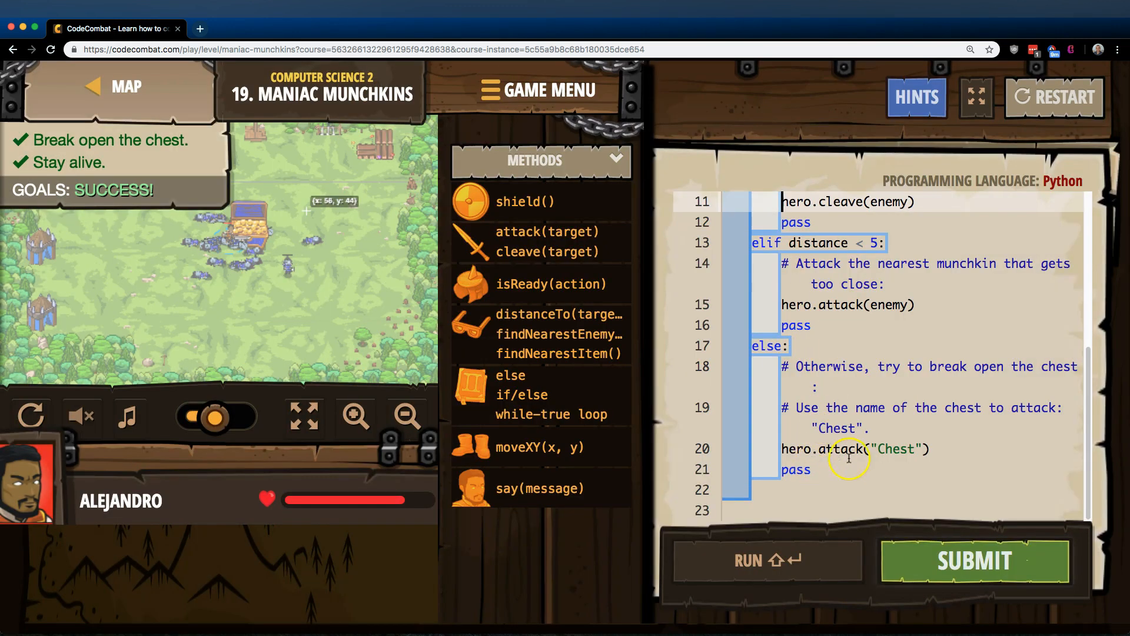
scroll(up, 3)
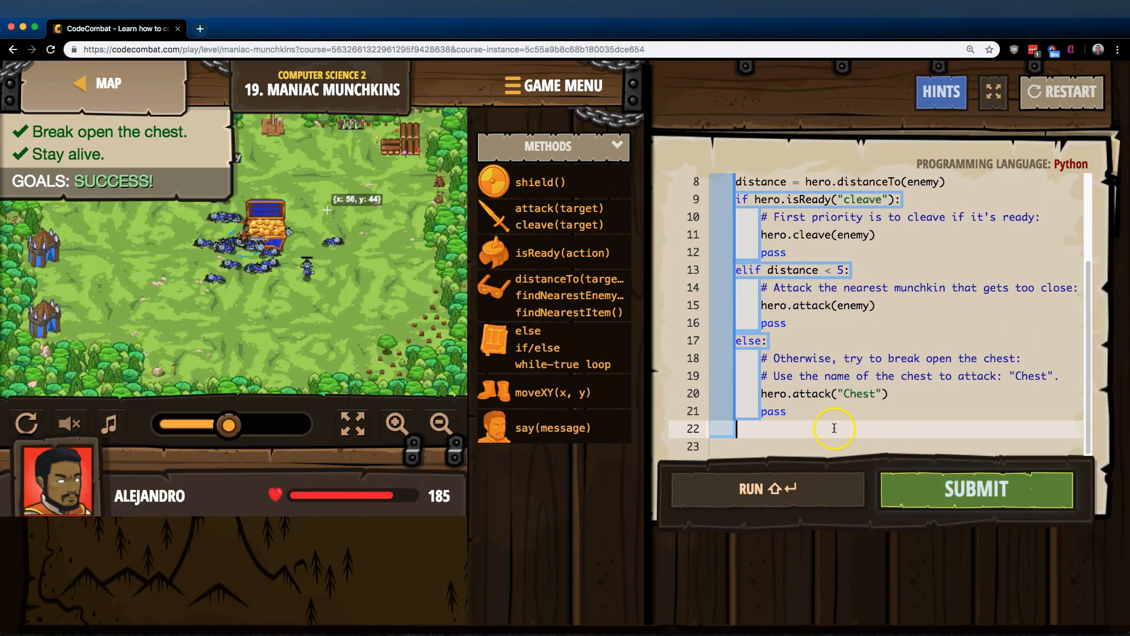
scroll(up, 3)
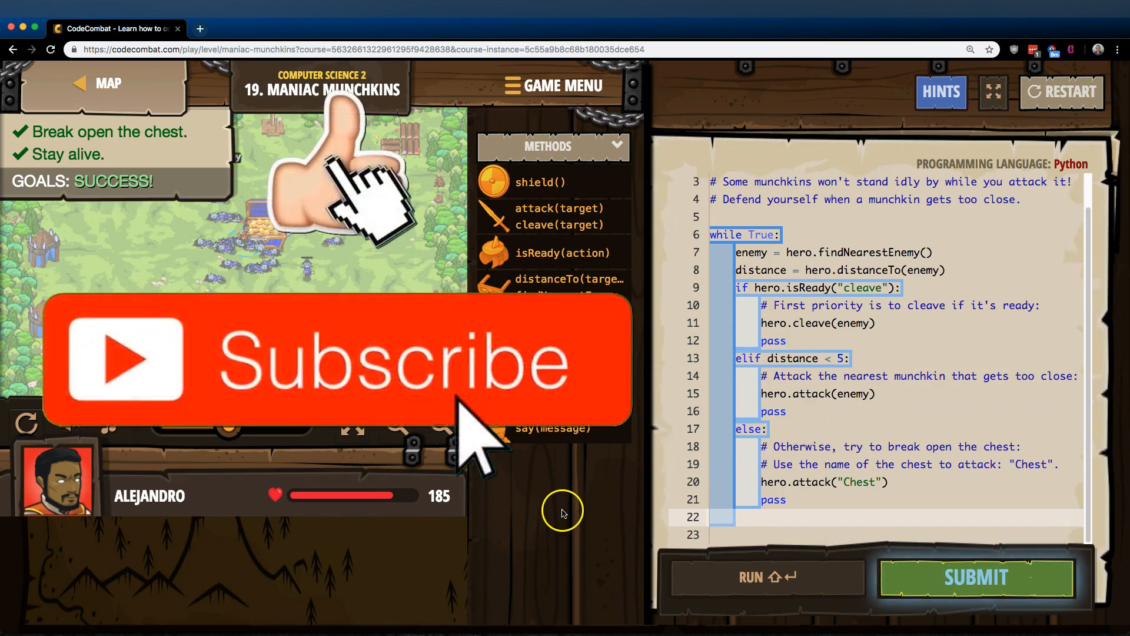
click(735, 517)
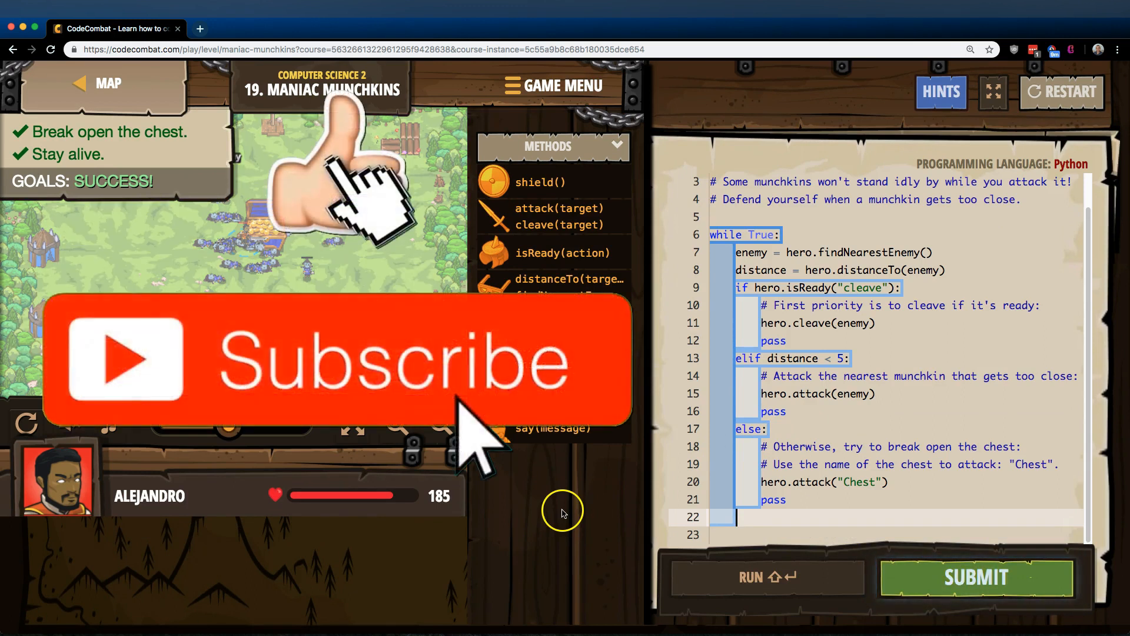